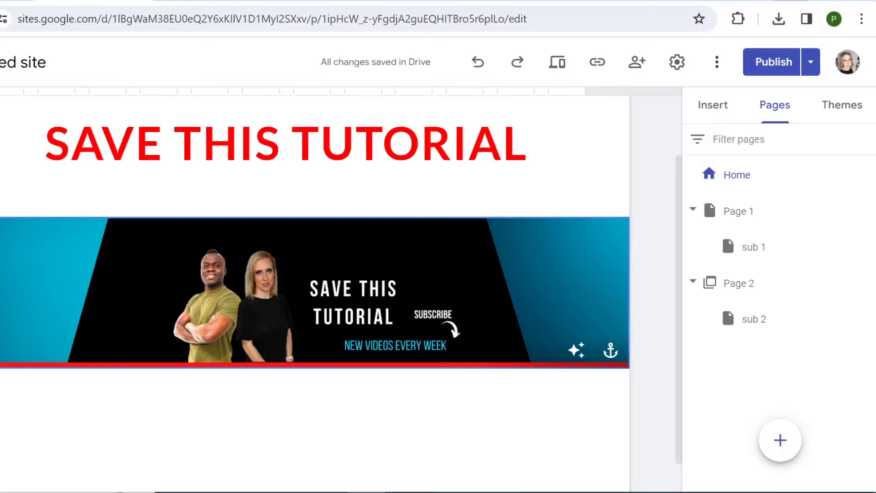
Step: Show the Insert panel and browse its content block layouts
left_click(713, 105)
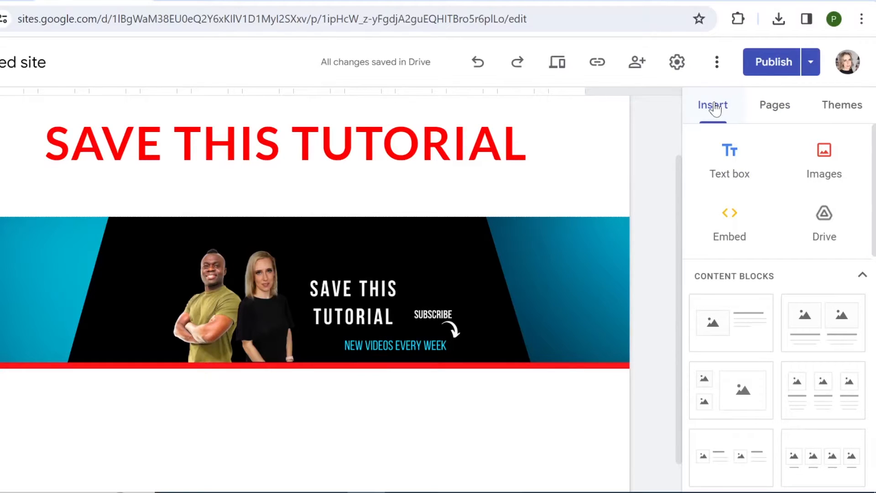
scroll("down", 3)
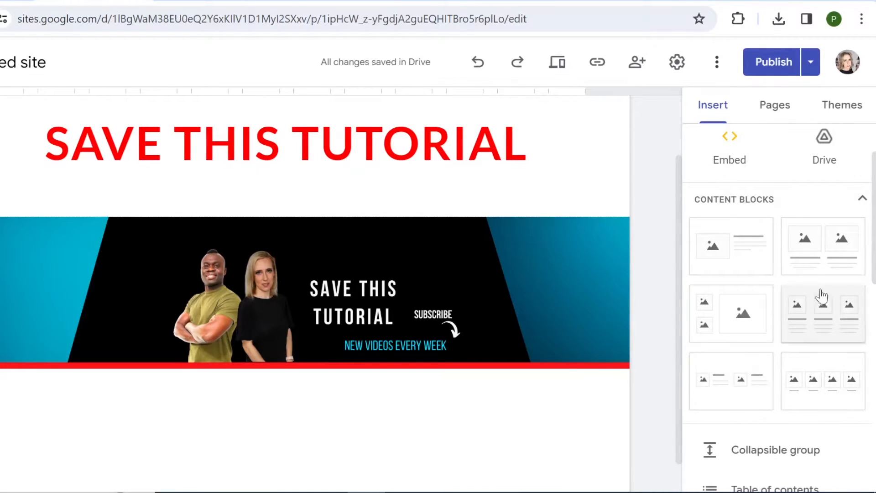
mouse_move(747, 395)
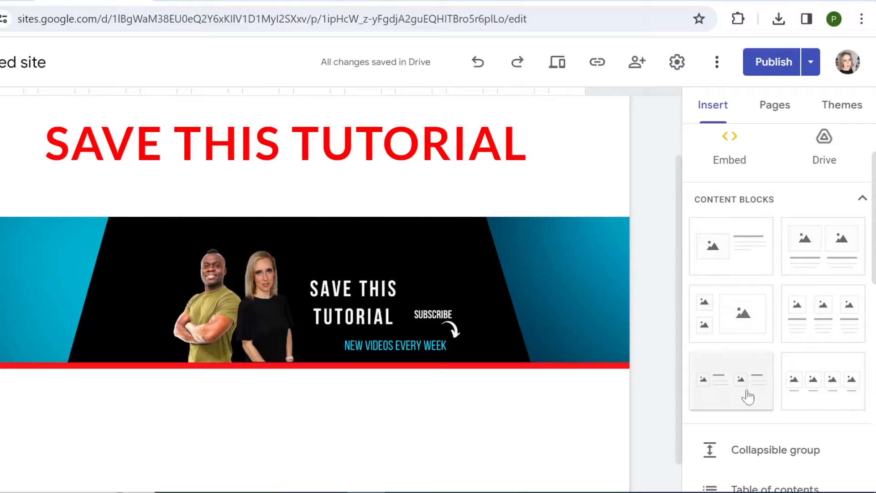
mouse_move(753, 401)
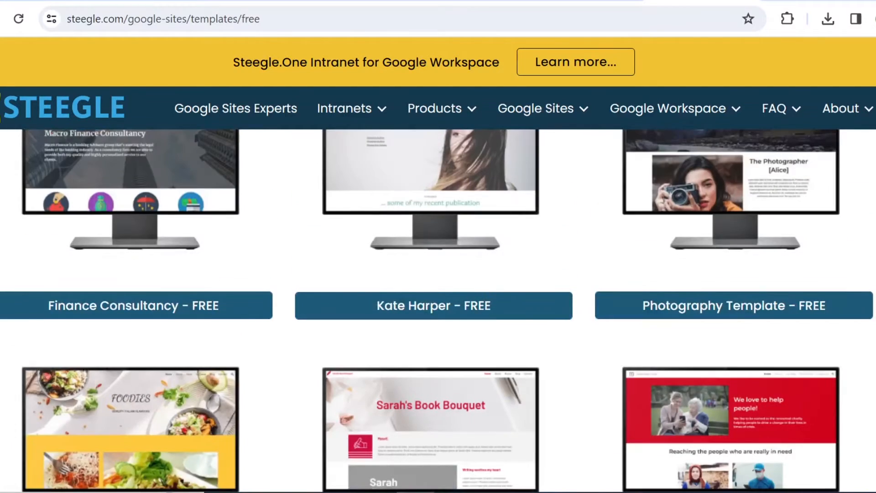
Step: Scroll through the Iconic Photography template's home page to review its sections
scroll("up", 3)
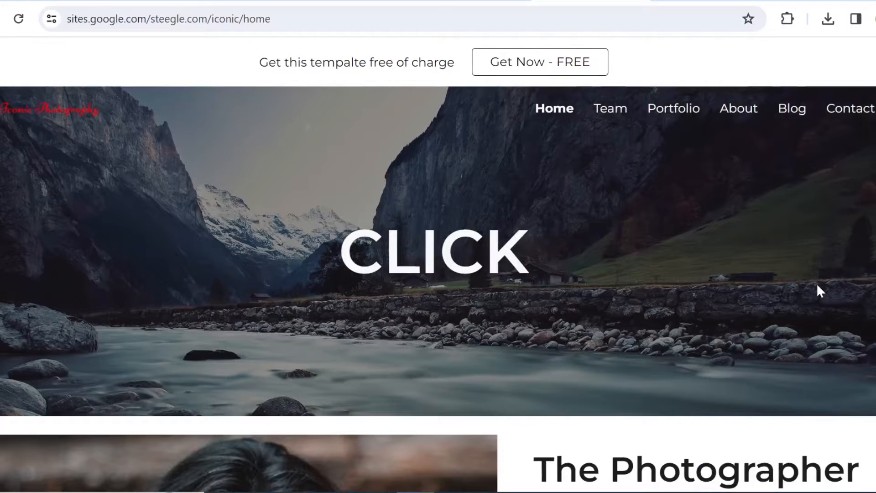
scroll("down", 3)
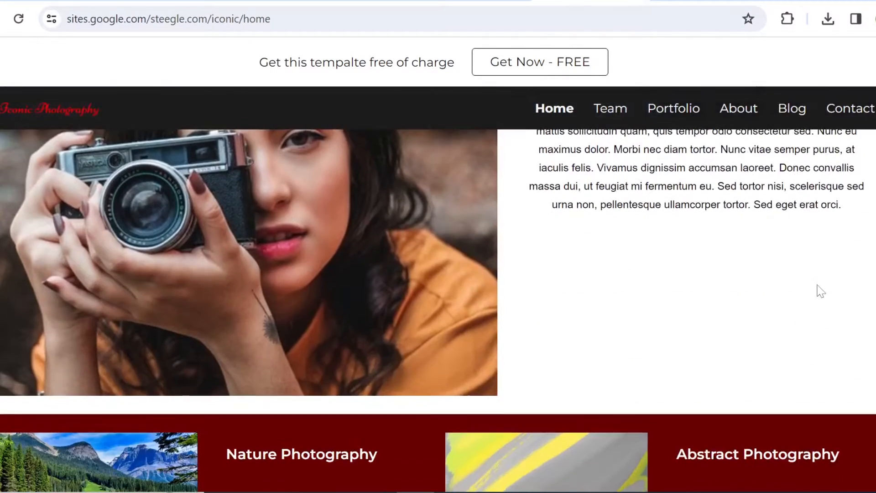
scroll("down", 3)
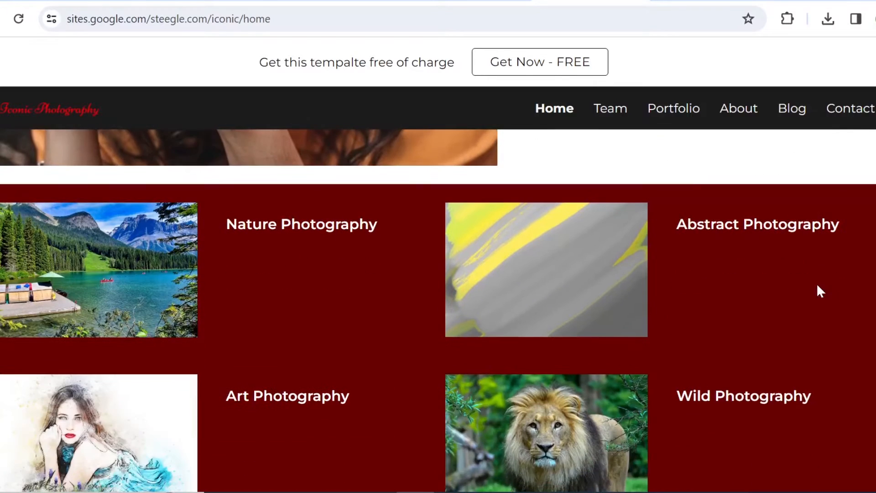
scroll("up", 3)
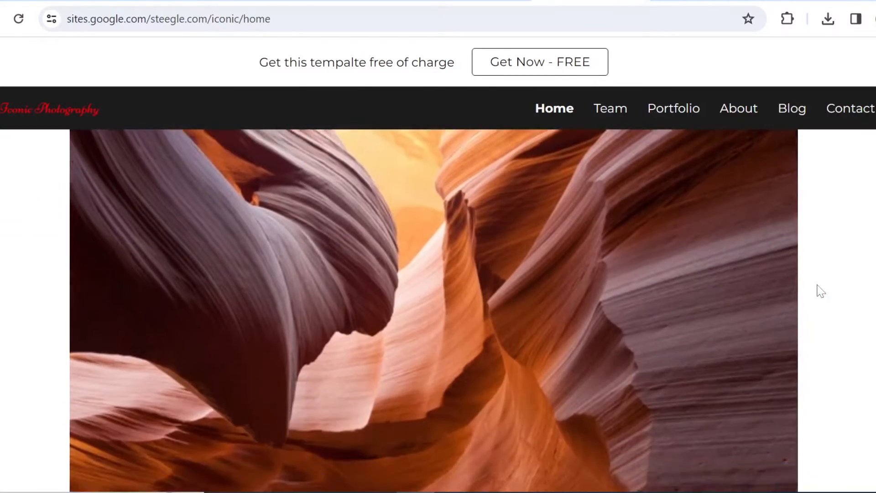
scroll("down", 3)
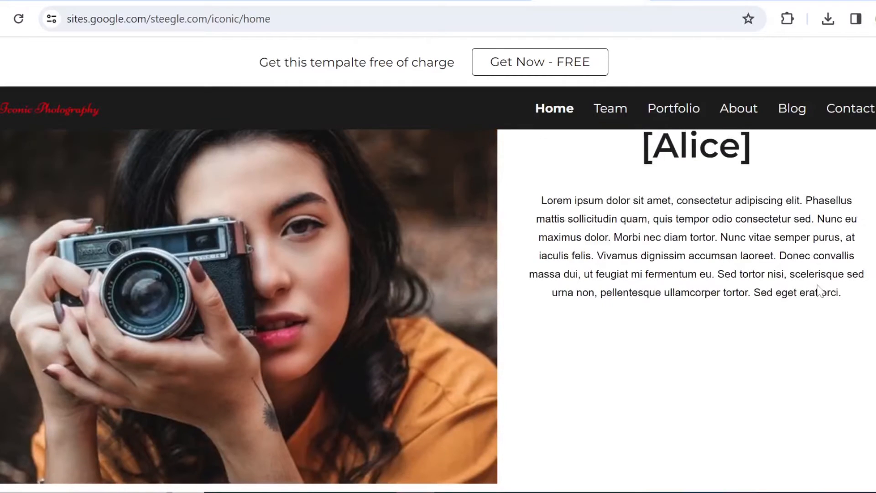
scroll("up", 3)
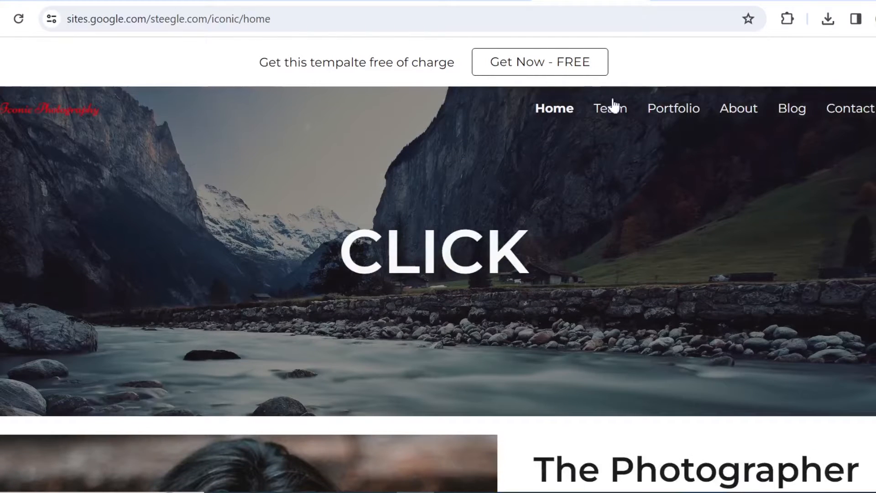
Step: Go to the template's Portfolio page and browse its Abstract, Nature and Wild Photography galleries
left_click(673, 107)
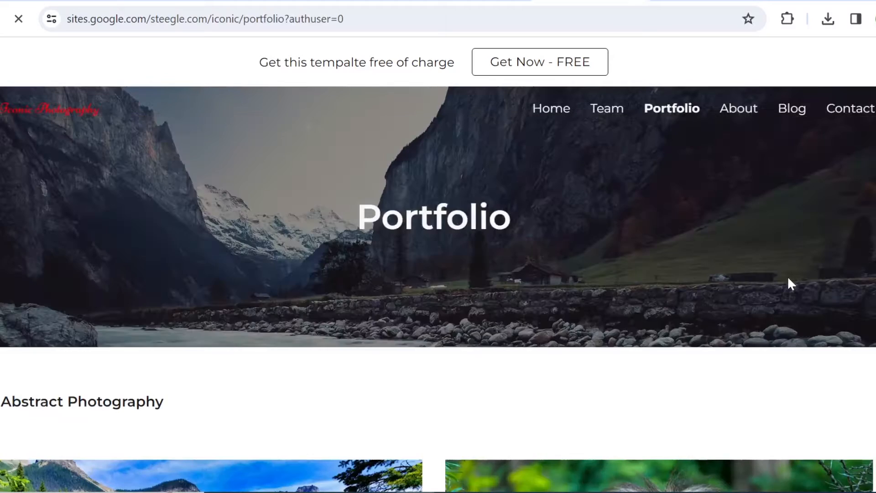
scroll("down", 3)
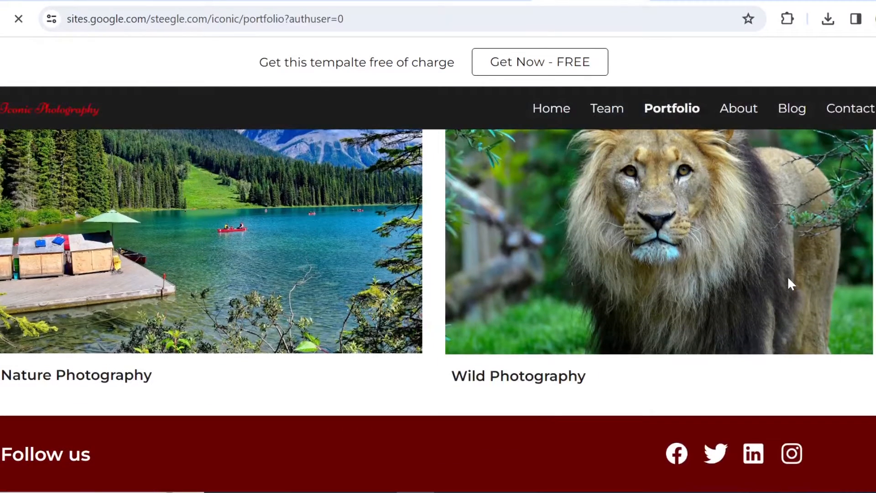
scroll("up", 3)
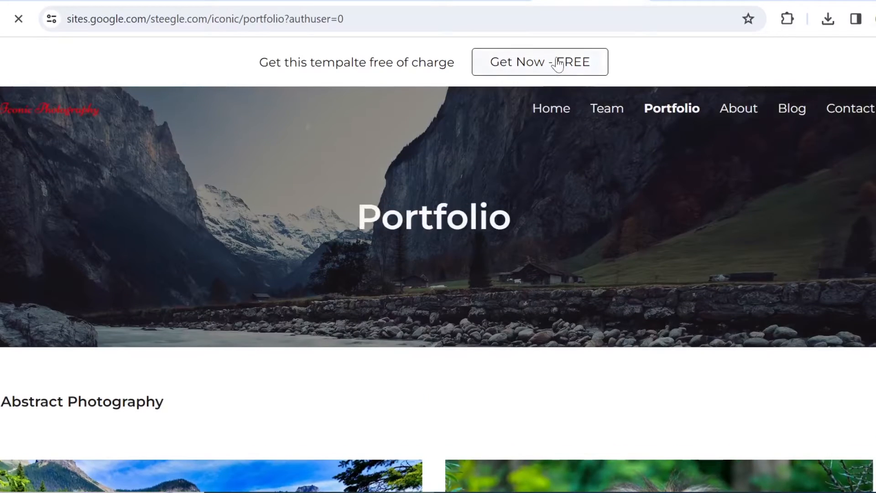
scroll("down", 3)
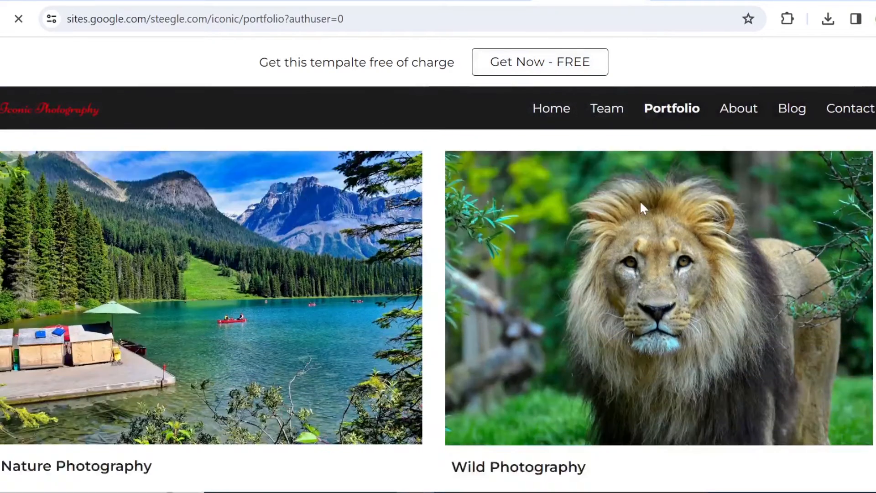
scroll("down", 3)
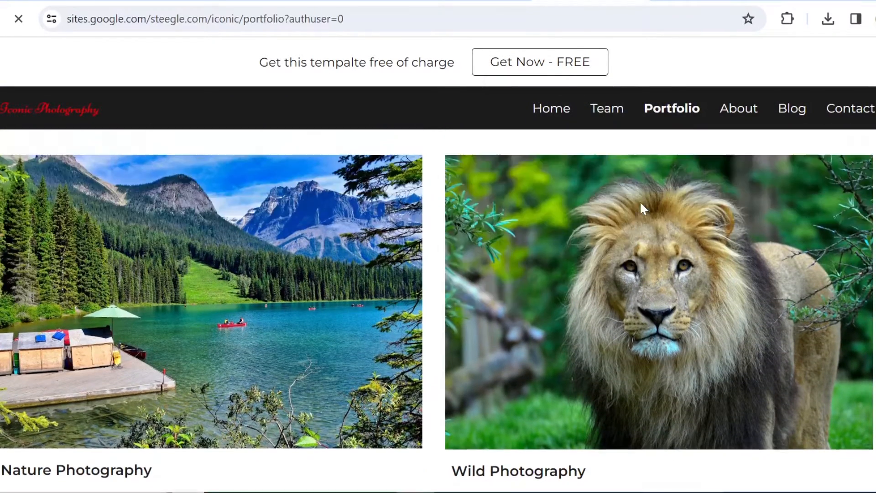
scroll("up", 3)
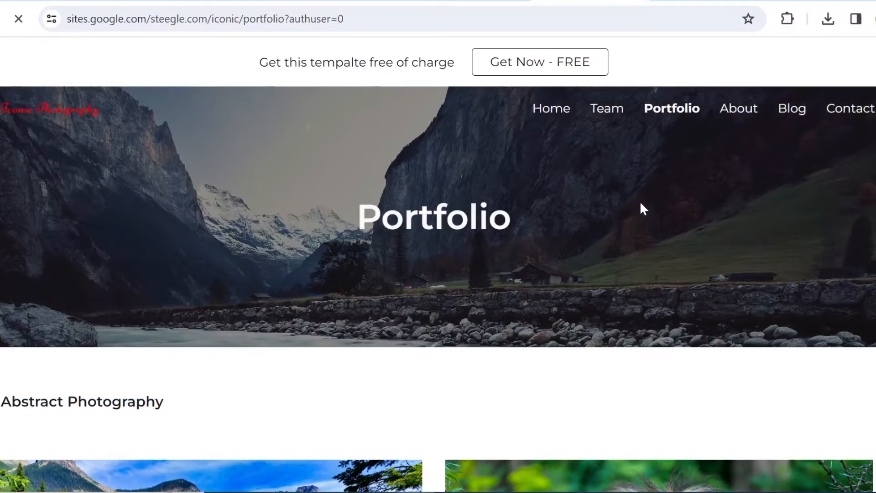
mouse_move(420, 79)
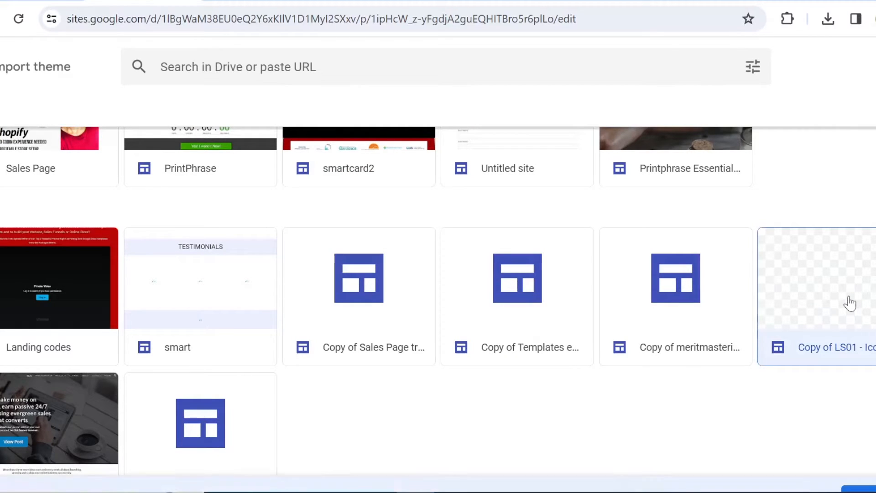
Step: Select the Copy of LS01 site file and check its Iconic Photography theme for import
left_click(816, 295)
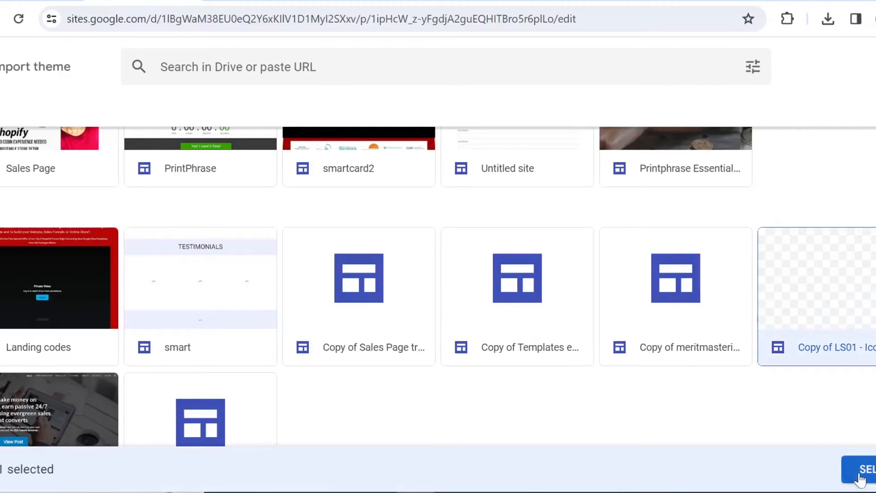
left_click(863, 469)
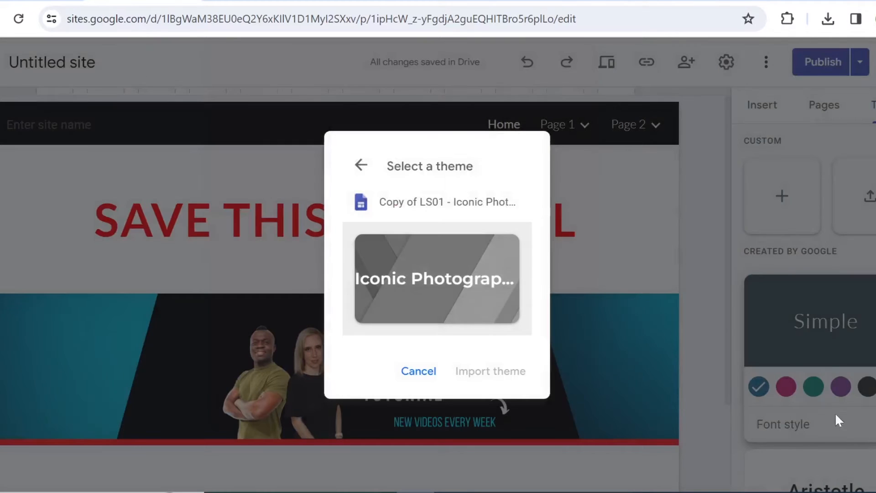
left_click(436, 279)
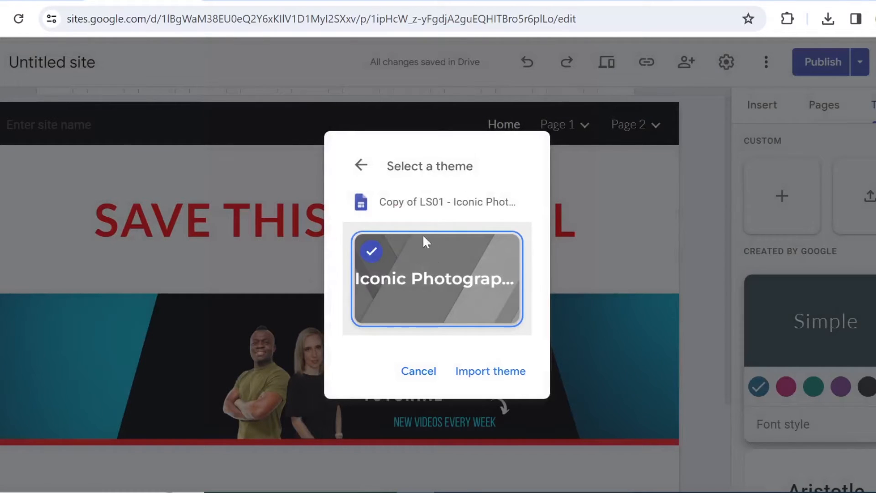
mouse_move(408, 289)
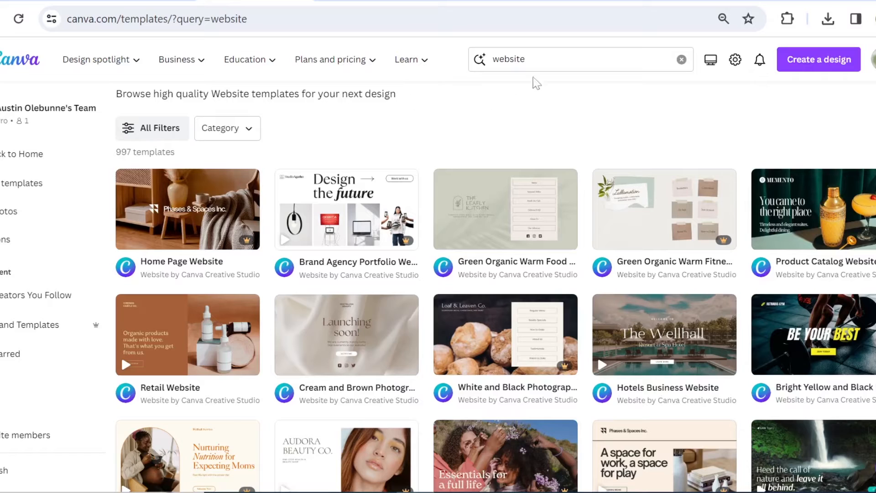
Step: Browse Canva's website template search results for a portfolio design
scroll("up", 3)
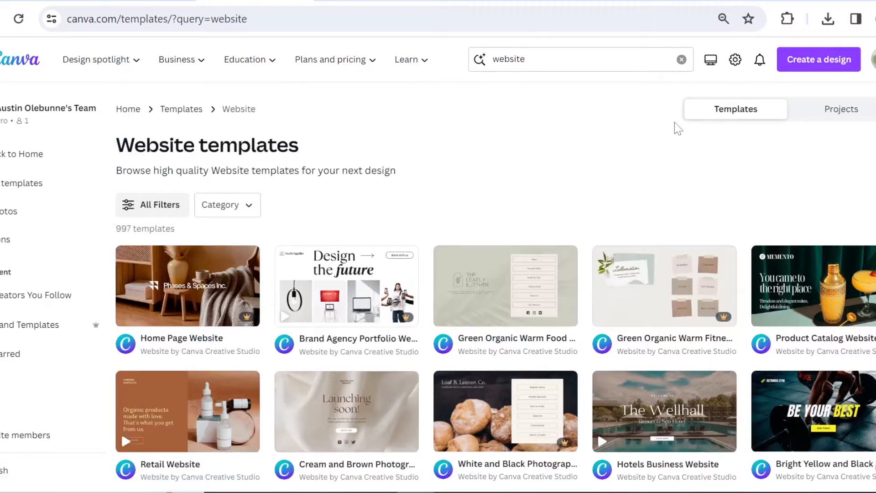
scroll("down", 3)
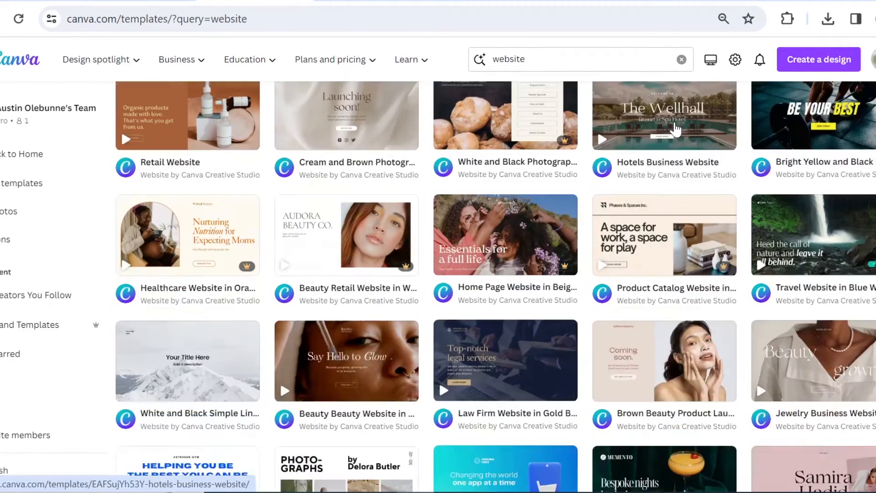
scroll("down", 3)
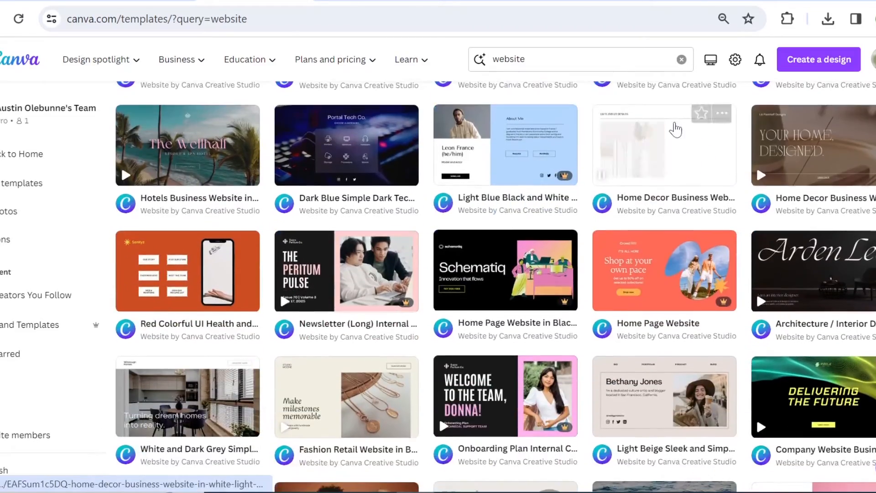
scroll("down", 3)
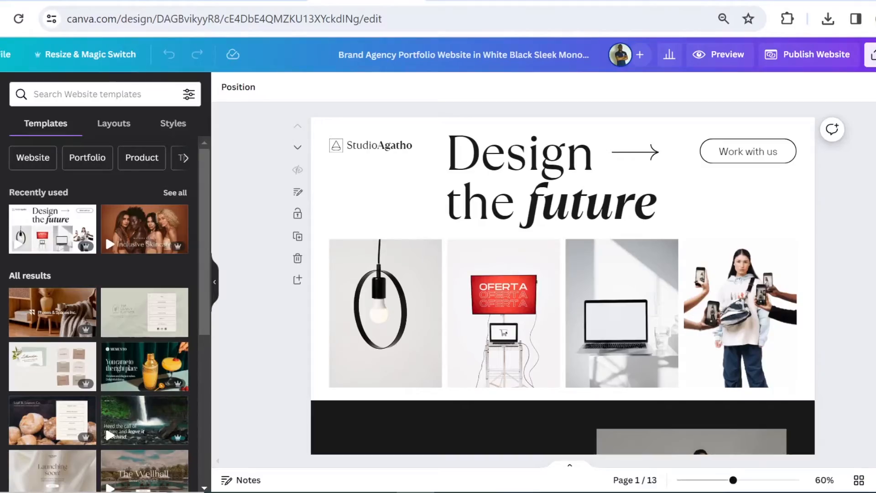
Step: Bring up the design's Share panel and its More options to reach Embed
left_click(871, 54)
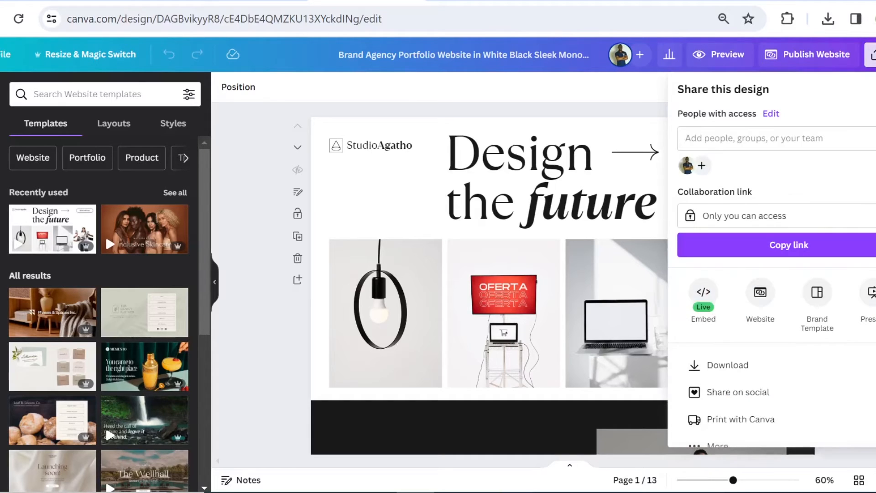
scroll("down", 3)
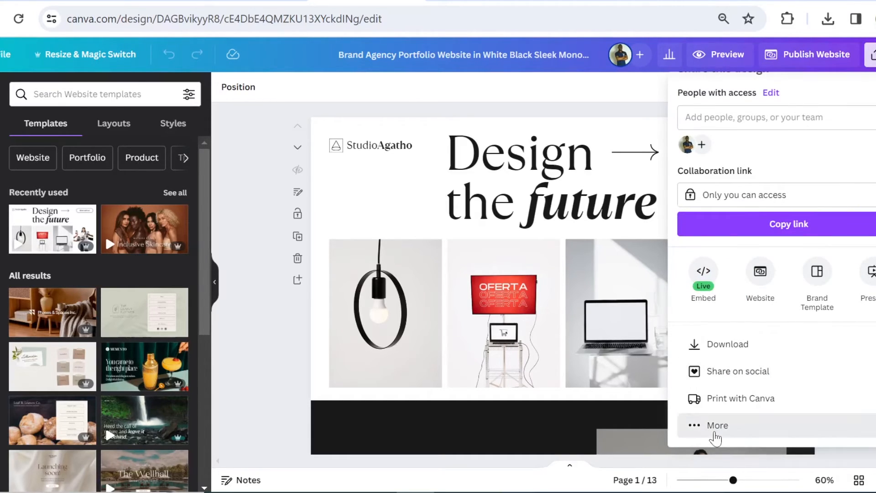
left_click(703, 278)
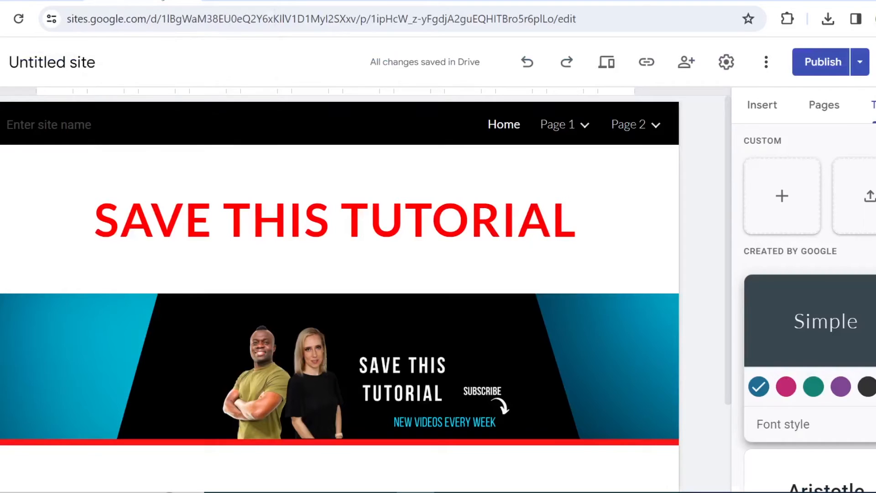
Step: Insert an Embed with the pasted Canva code, preview it and add it to the page
left_click(761, 104)
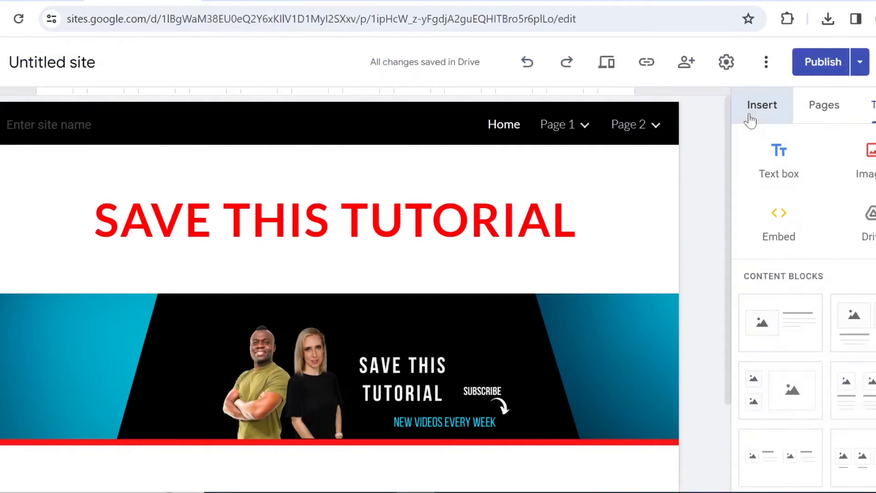
left_click(779, 223)
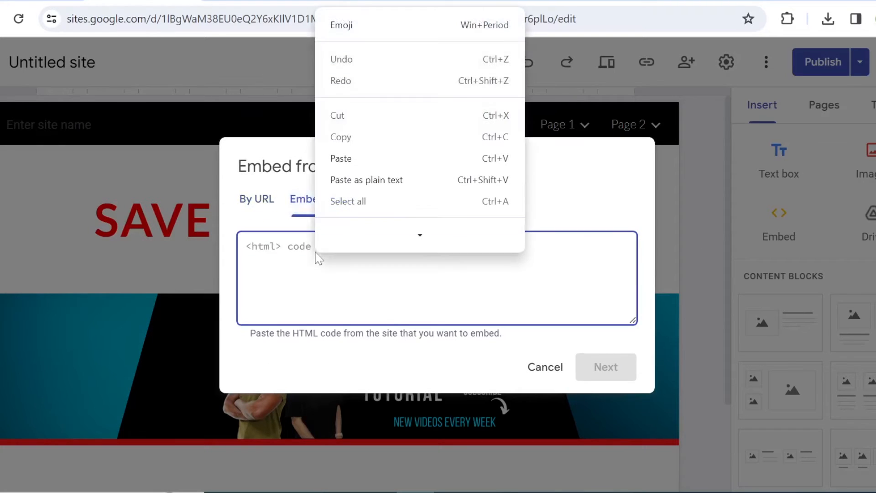
left_click(341, 158)
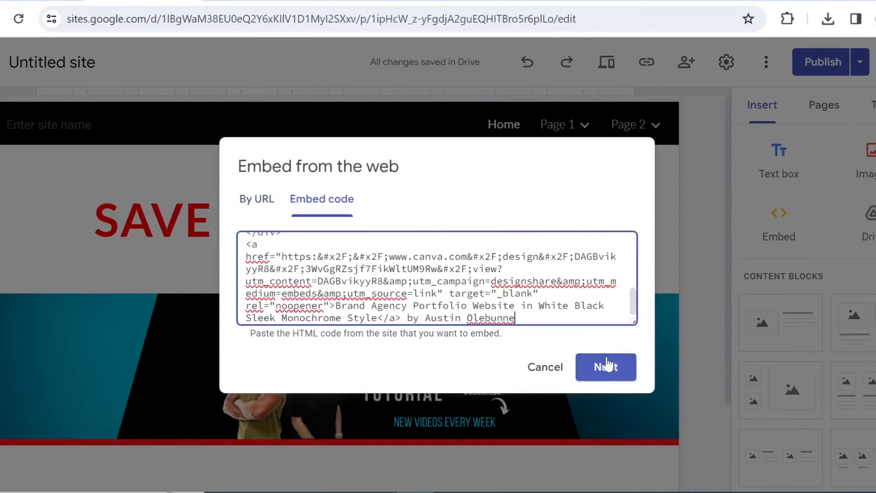
left_click(605, 367)
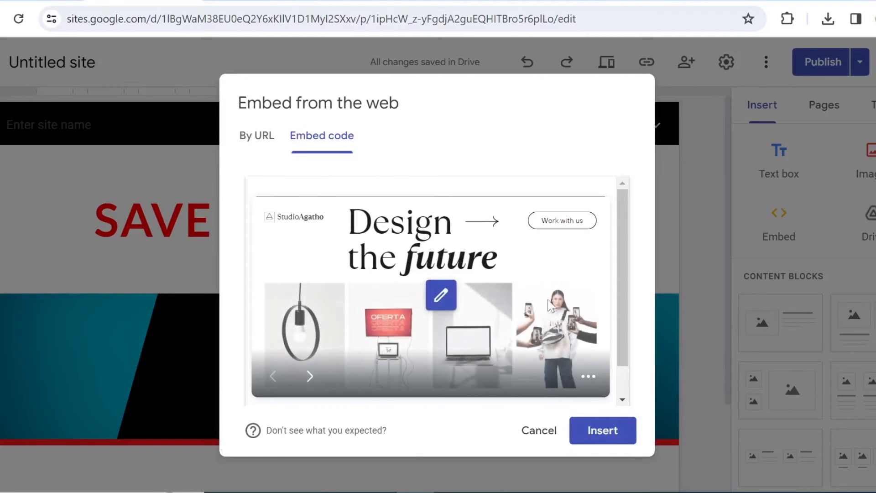
left_click(603, 429)
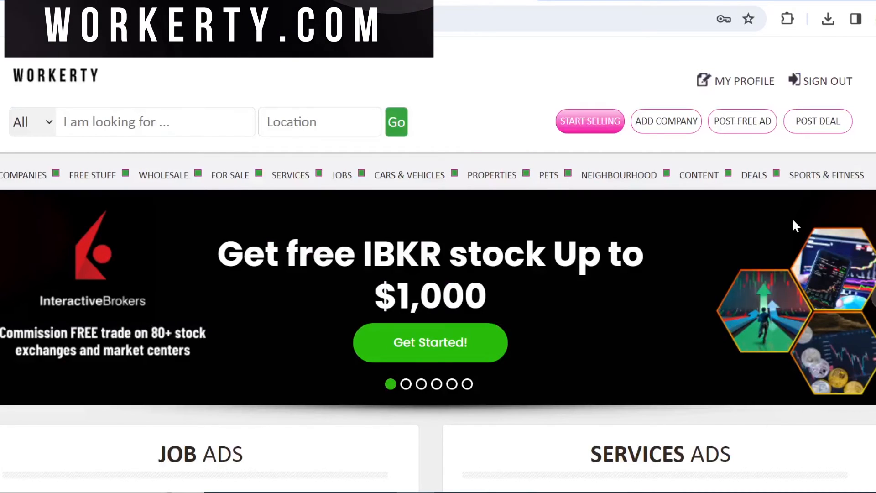
Step: Visit the Save This Tutorial profile on Workerty and browse its active and similar ads
left_click(743, 81)
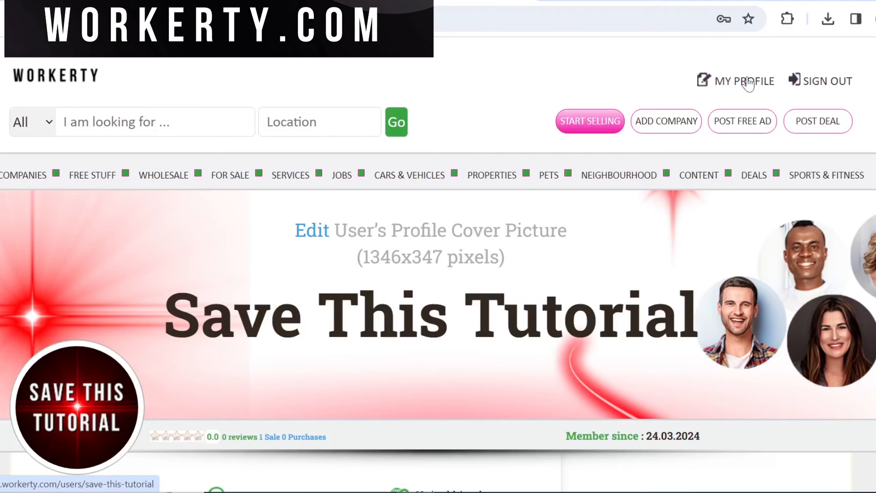
scroll("down", 3)
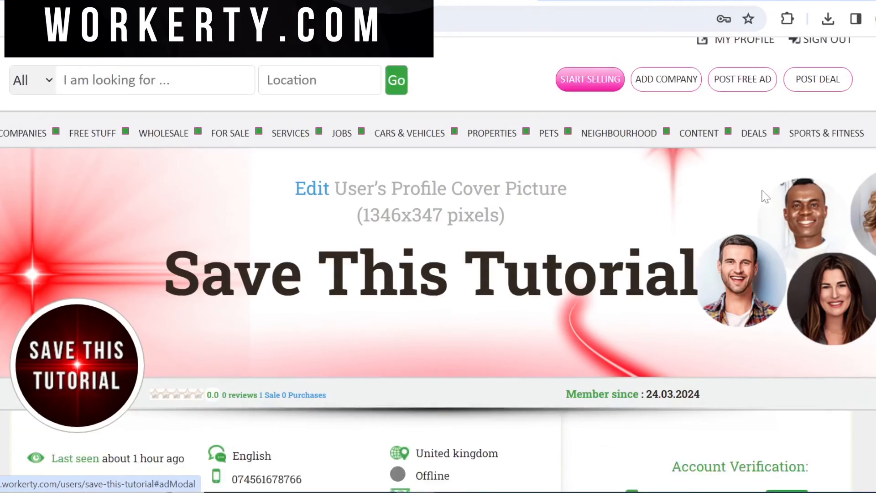
scroll("down", 3)
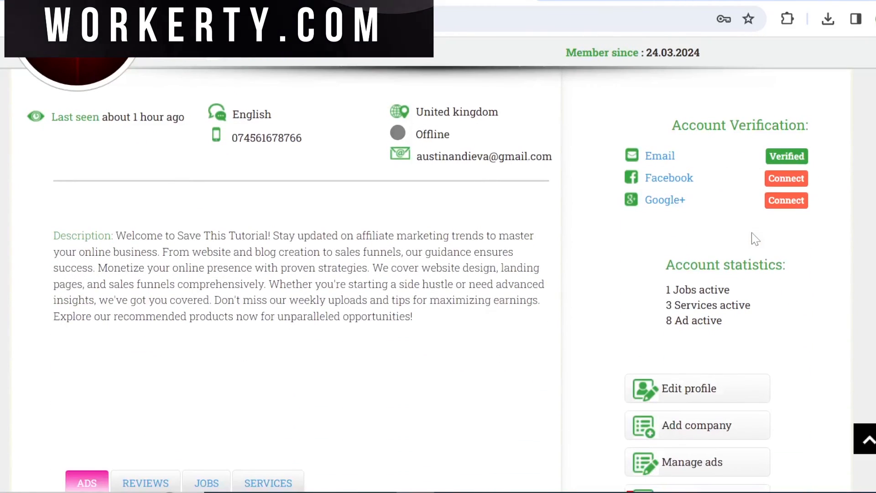
scroll("up", 3)
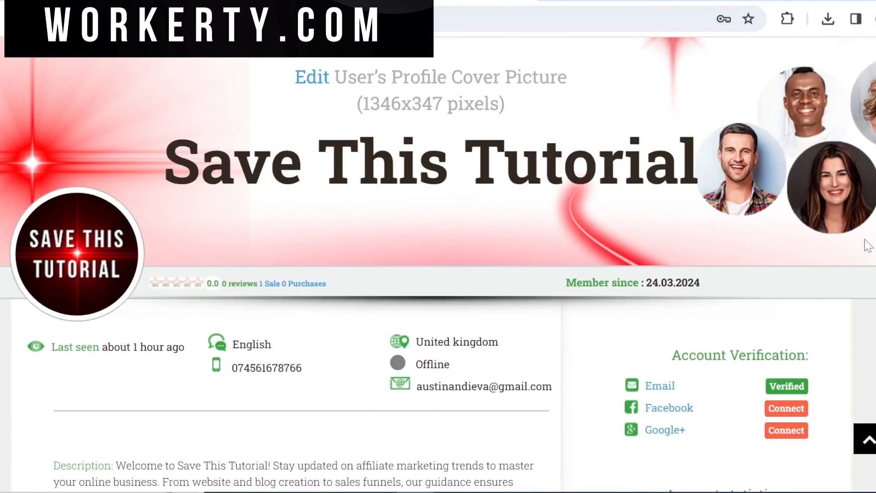
scroll("down", 3)
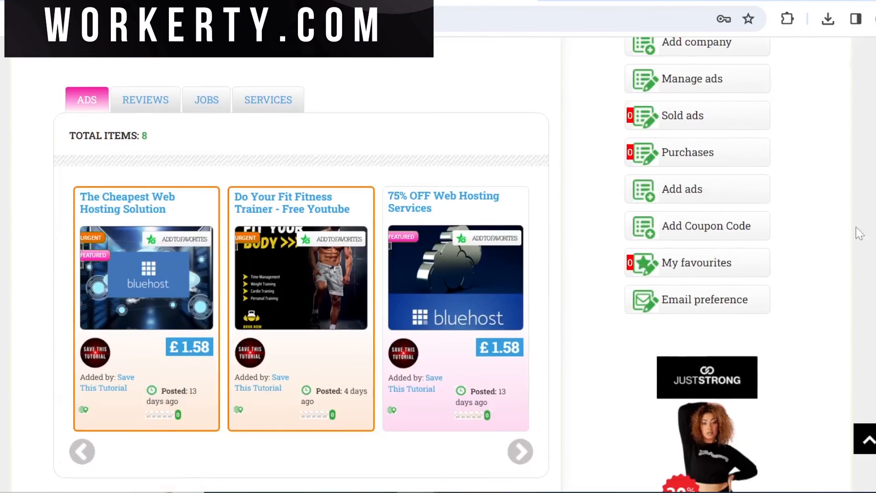
scroll("down", 3)
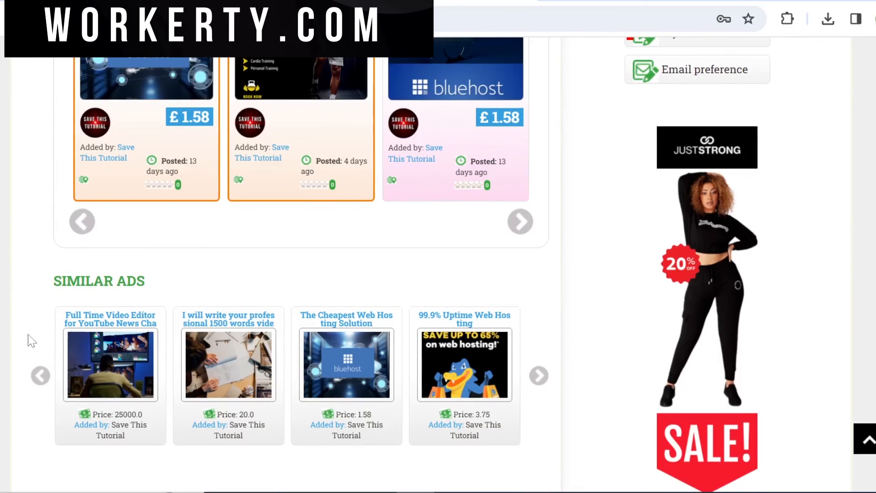
scroll("down", 3)
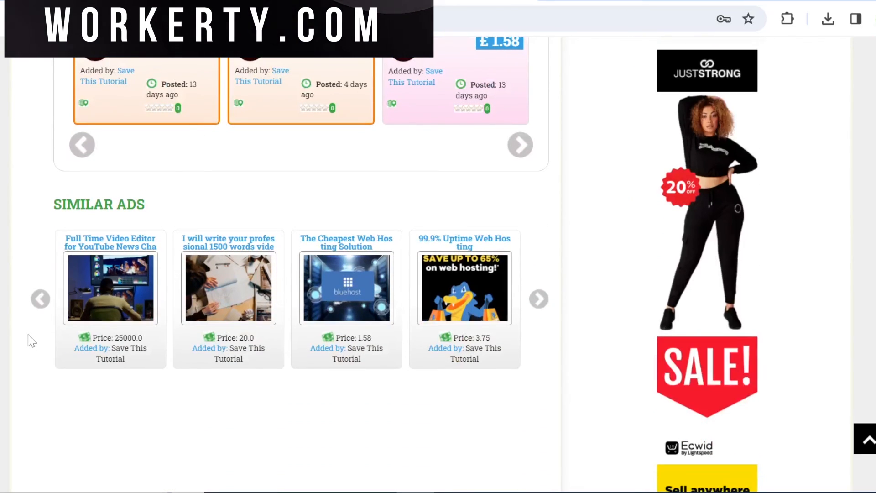
scroll("down", 3)
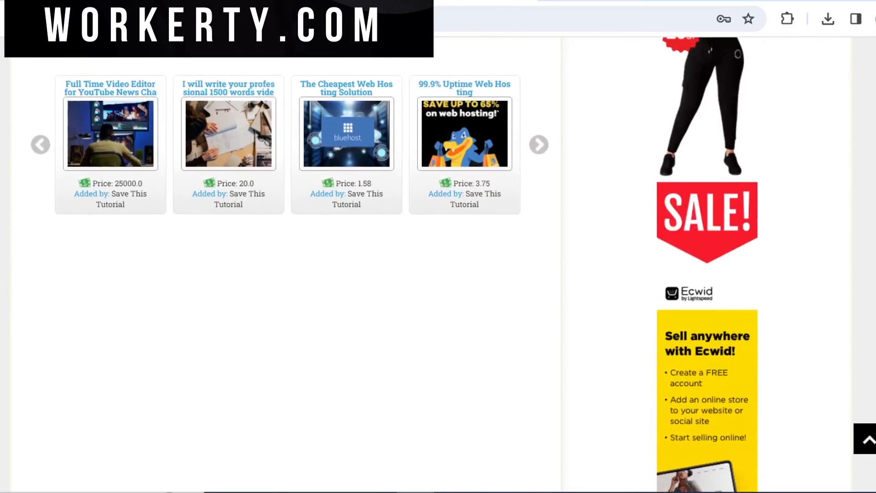
scroll("up", 3)
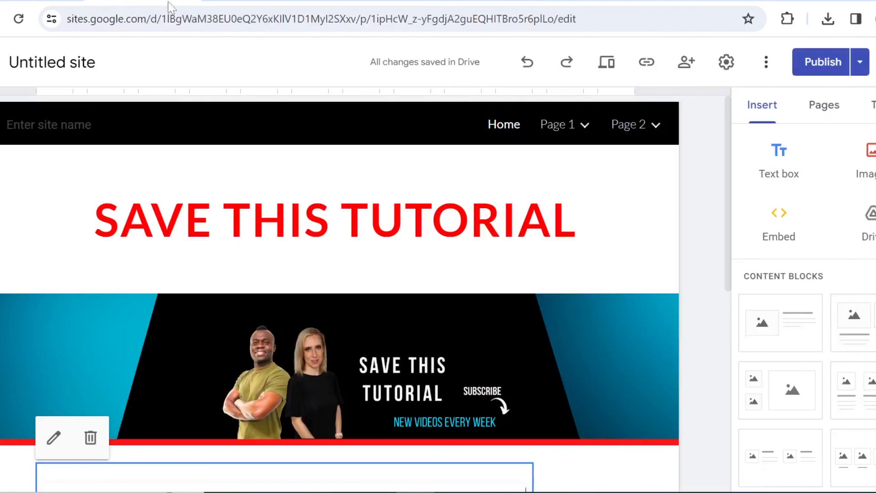
Step: Scroll the page to view the embedded Canva portfolio design beneath the banner
scroll("down", 3)
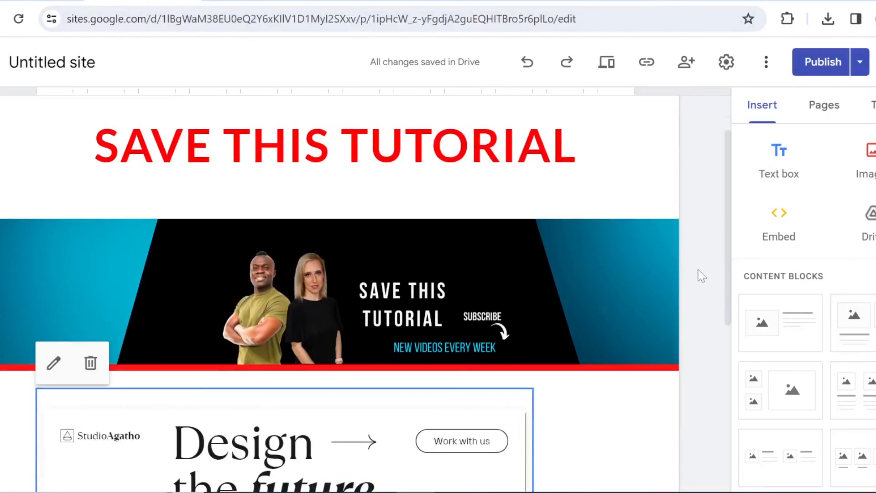
scroll("up", 3)
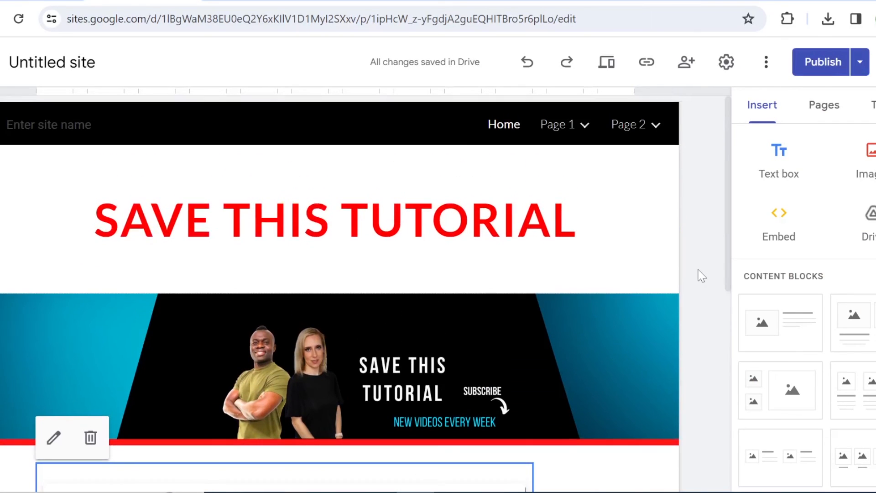